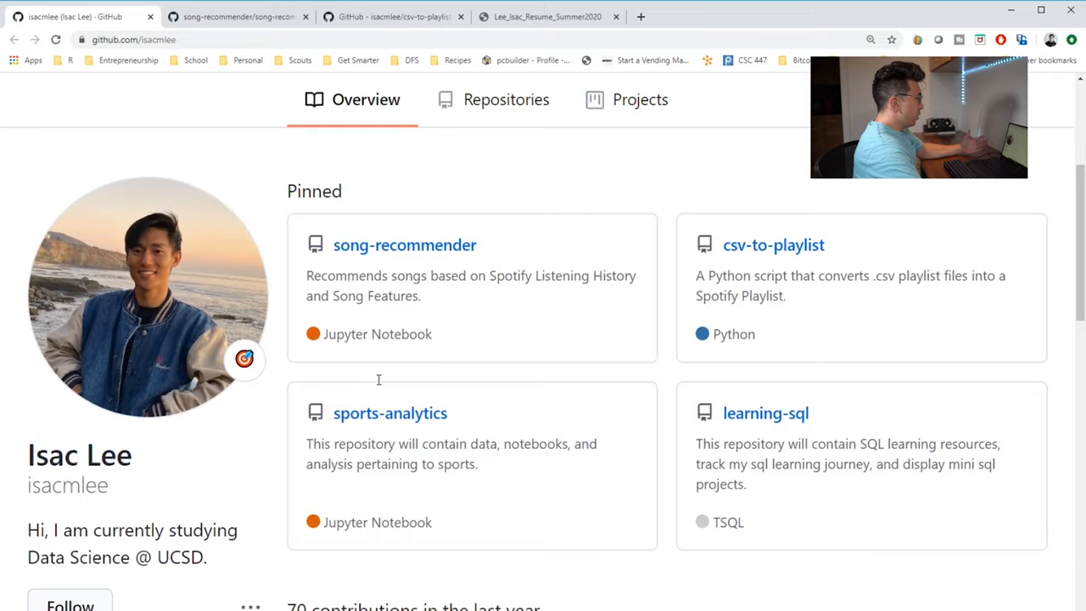
Step: Browse the song-recommender repo's README through introduction, goal, steps and results
{"action": "scroll", "scroll_direction": "down", "scroll_amount": 3}
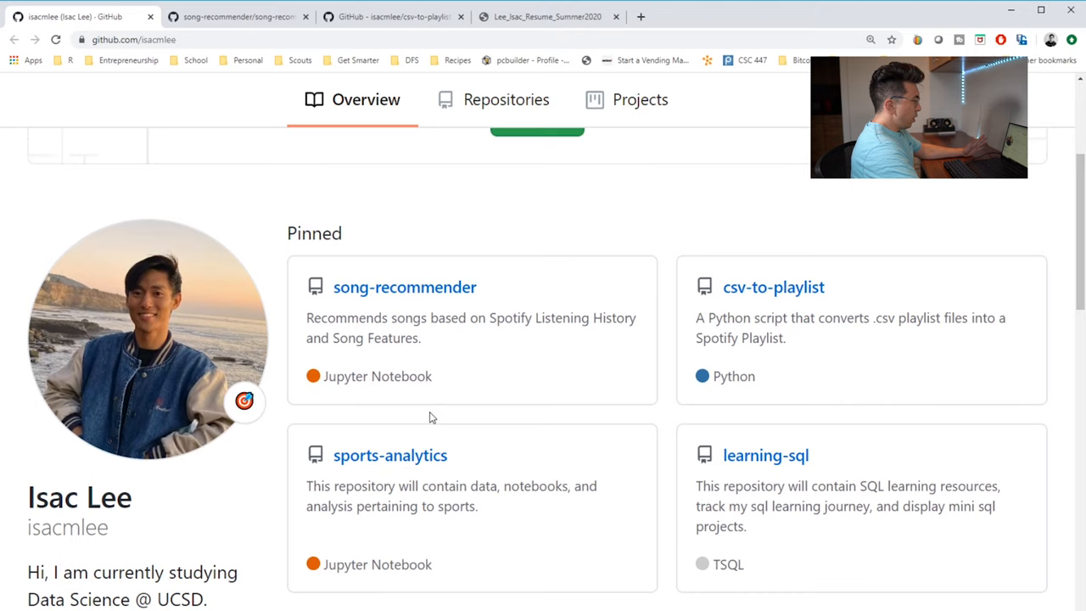
{"action": "mouse_move", "coordinate": [404, 287]}
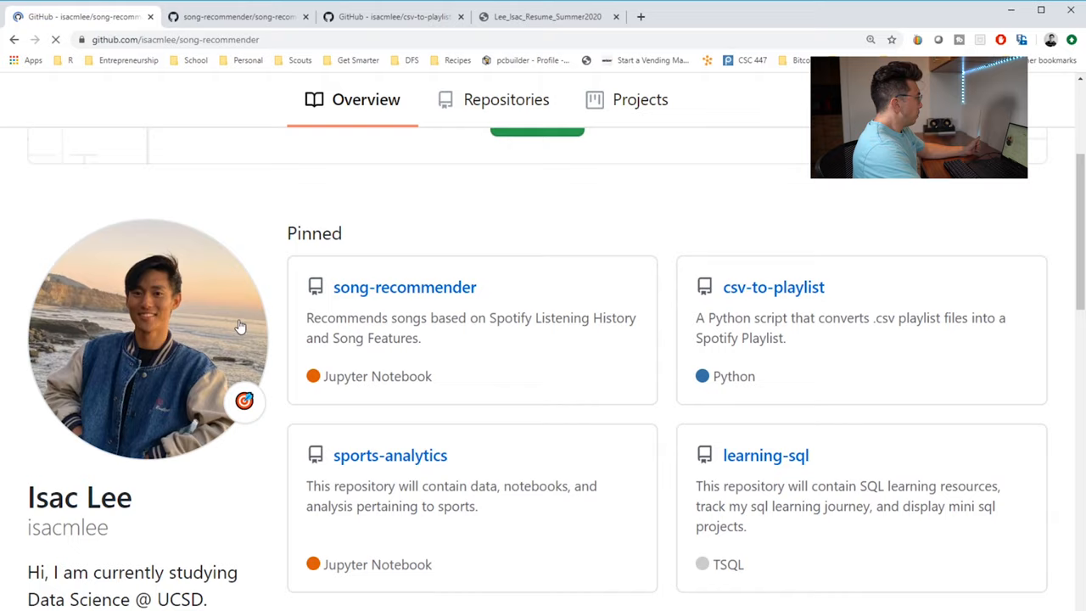
{"action": "left_click", "coordinate": [404, 287]}
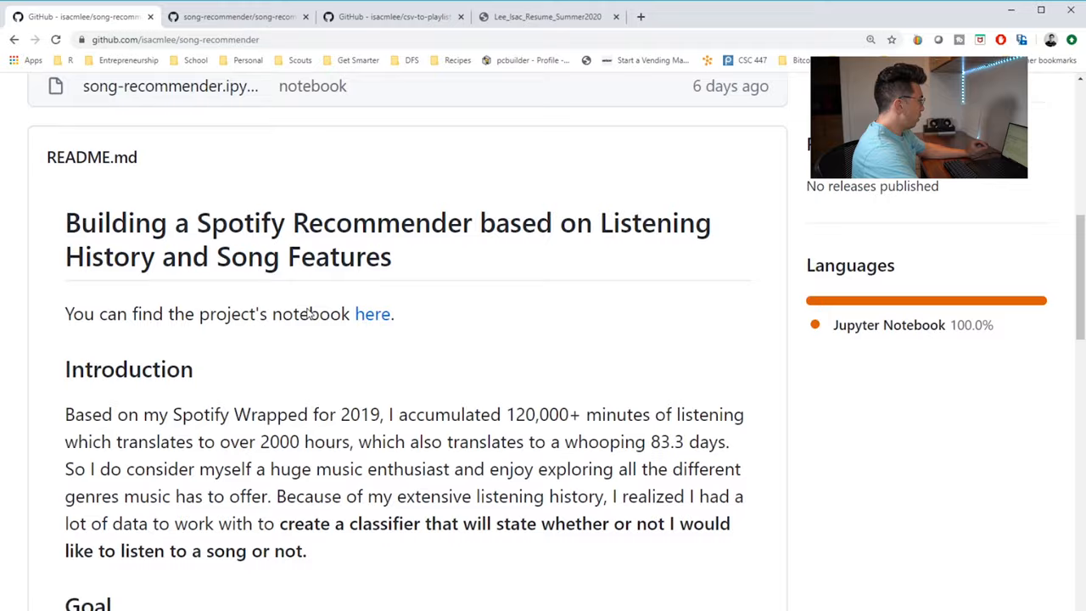
{"action": "scroll", "scroll_direction": "down", "scroll_amount": 3}
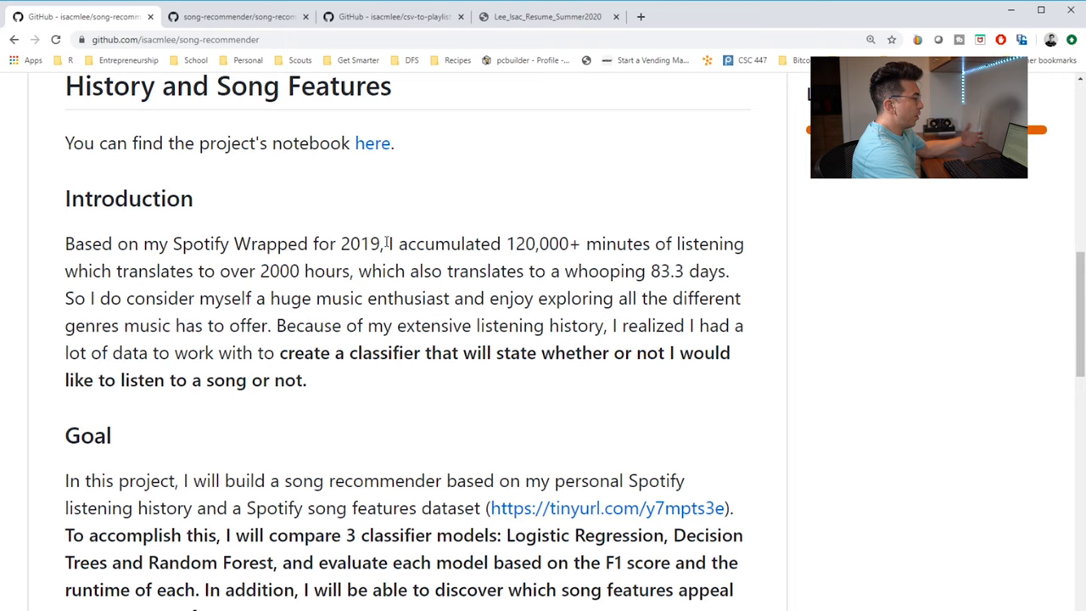
{"action": "scroll", "scroll_direction": "down", "scroll_amount": 3}
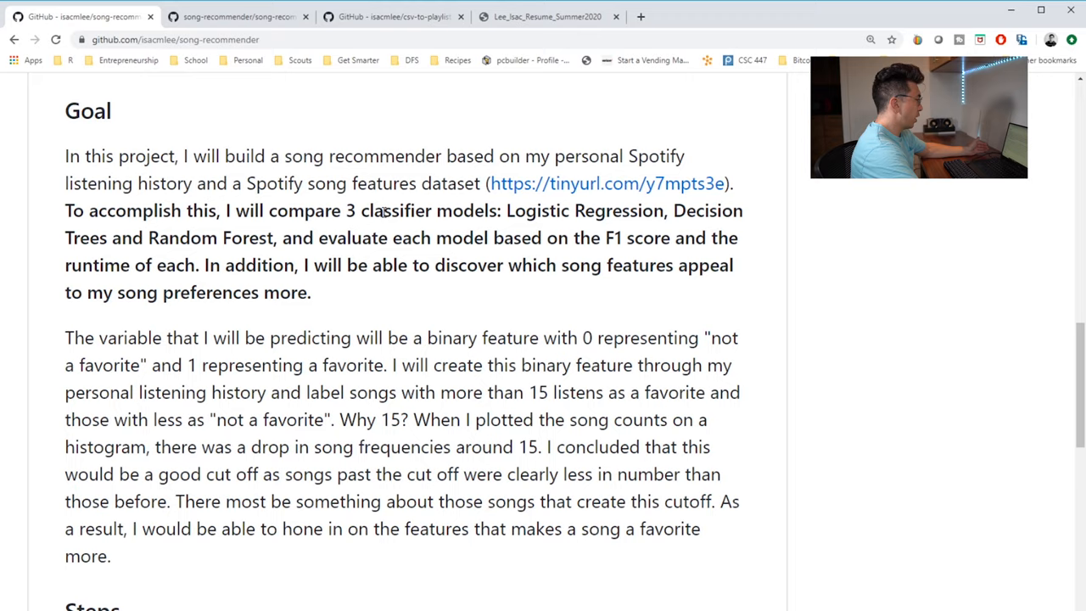
{"action": "scroll", "scroll_direction": "down", "scroll_amount": 3}
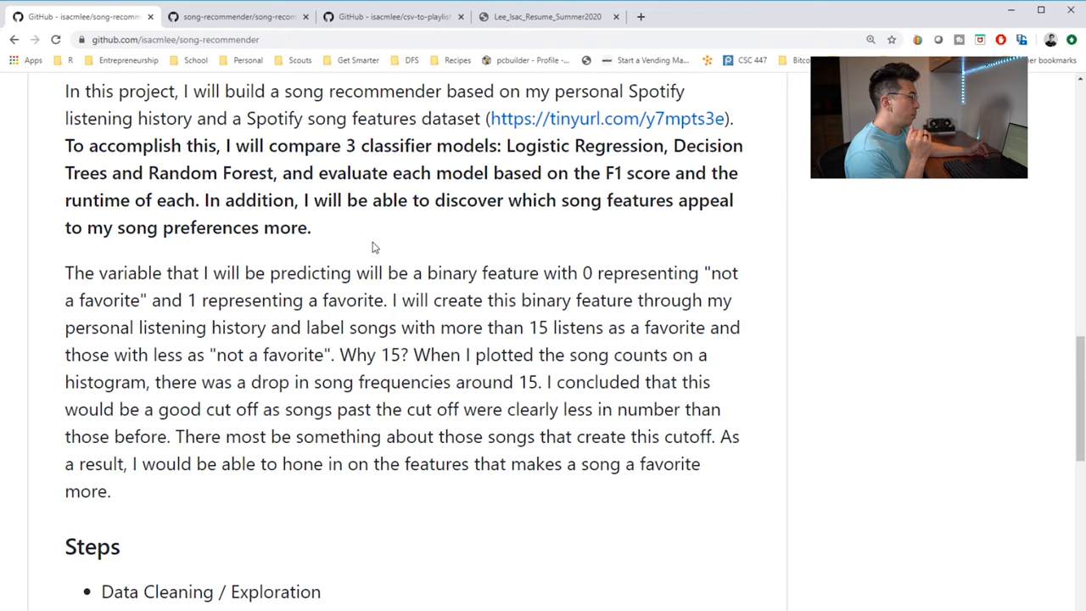
{"action": "scroll", "scroll_direction": "down", "scroll_amount": 3}
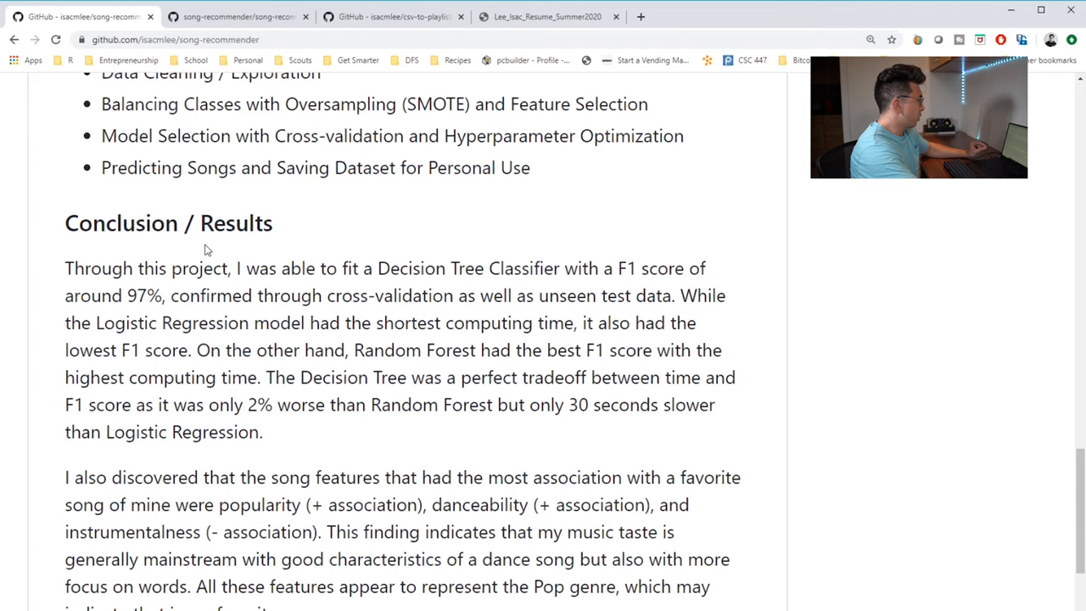
{"action": "scroll", "scroll_direction": "down", "scroll_amount": 3}
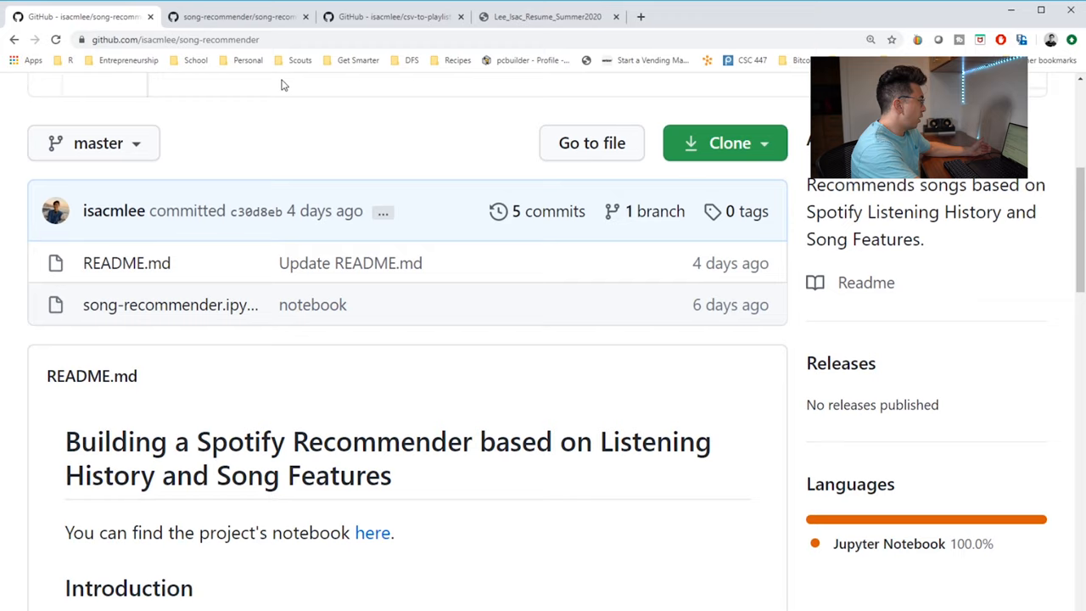
Step: View song-recommender.ipynb from its introduction into the data-cleaning code cells
{"action": "left_click", "coordinate": [170, 306]}
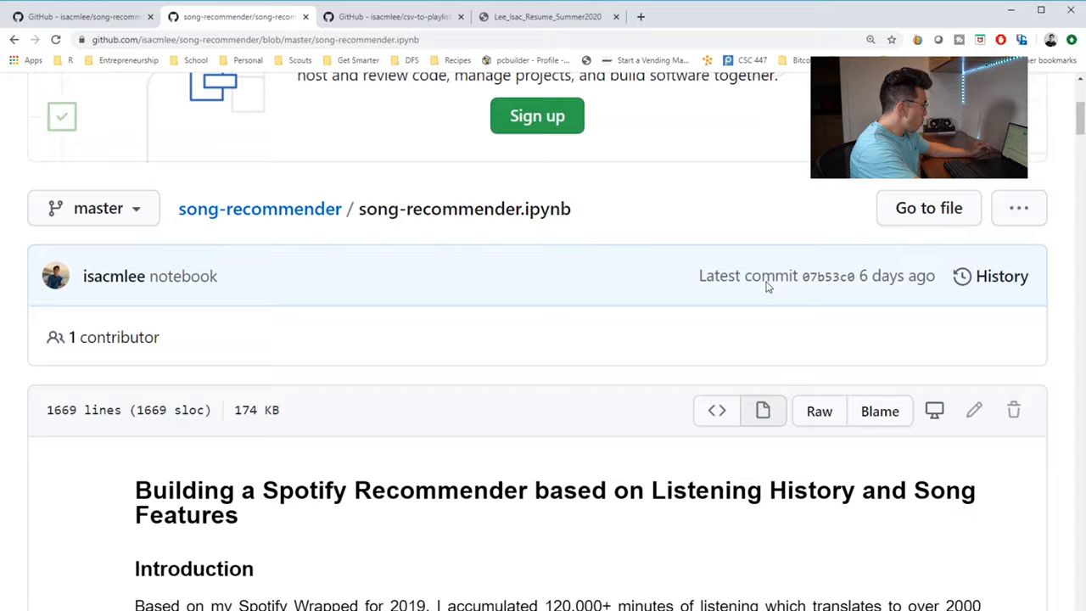
{"action": "scroll", "scroll_direction": "down", "scroll_amount": 3}
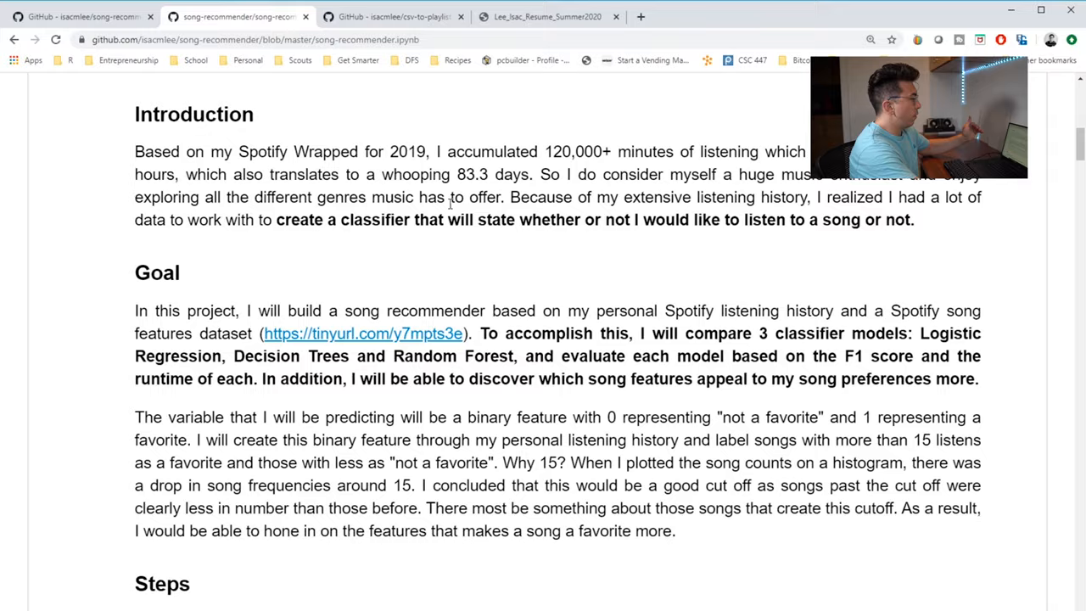
{"action": "scroll", "scroll_direction": "down", "scroll_amount": 3}
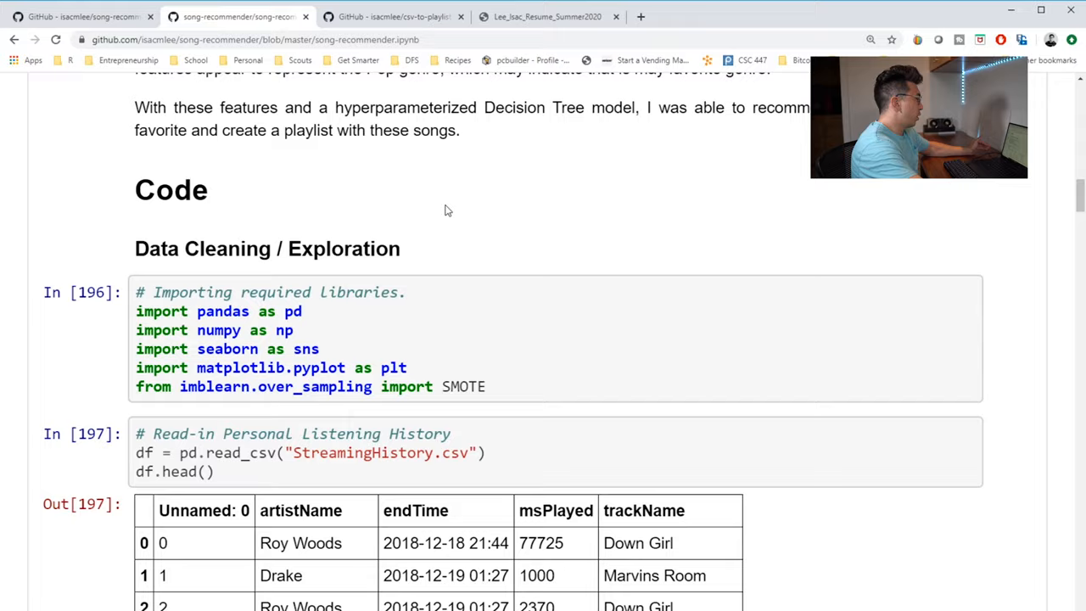
{"action": "scroll", "scroll_direction": "down", "scroll_amount": 3}
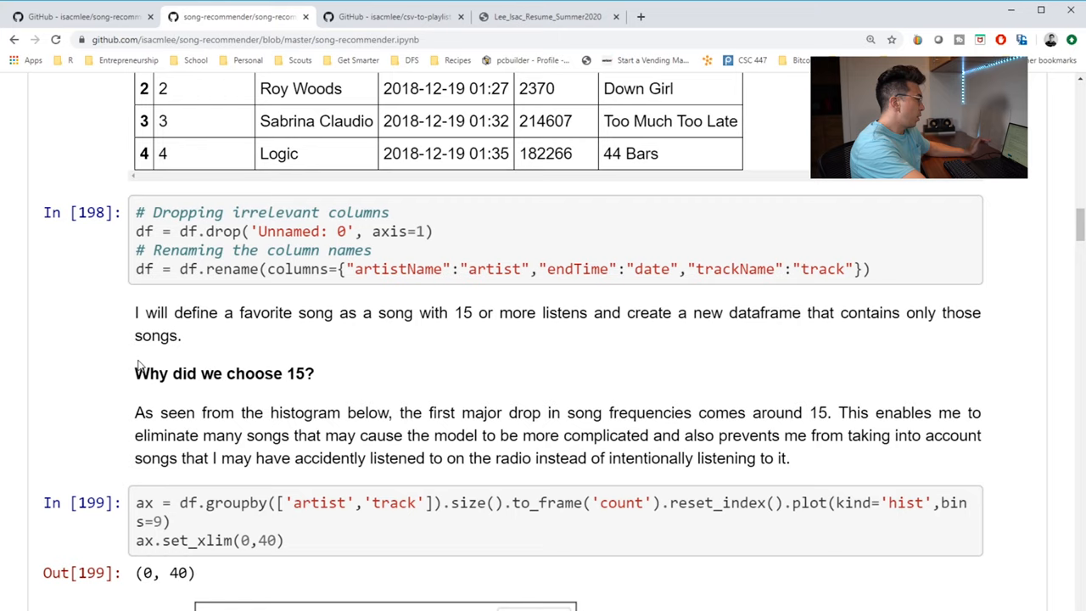
{"action": "scroll", "scroll_direction": "down", "scroll_amount": 3}
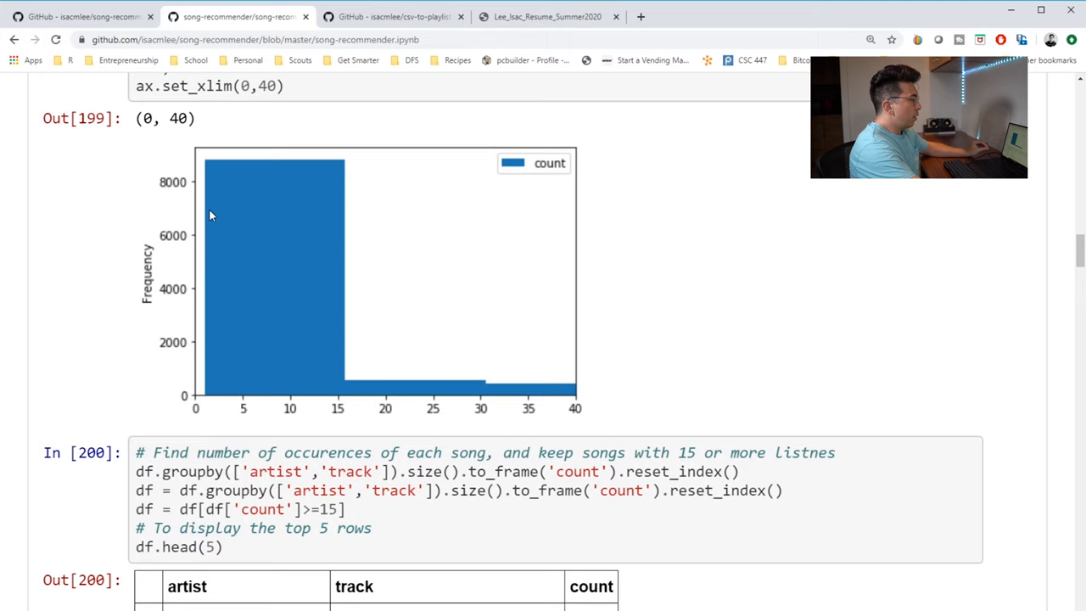
{"action": "scroll", "scroll_direction": "down", "scroll_amount": 3}
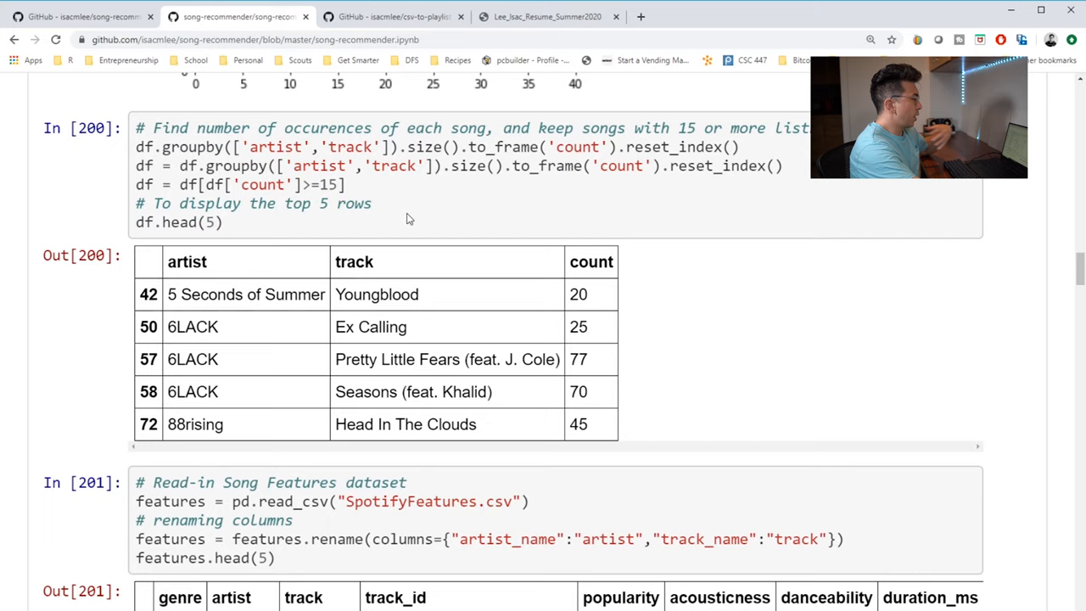
{"action": "scroll", "scroll_direction": "down", "scroll_amount": 3}
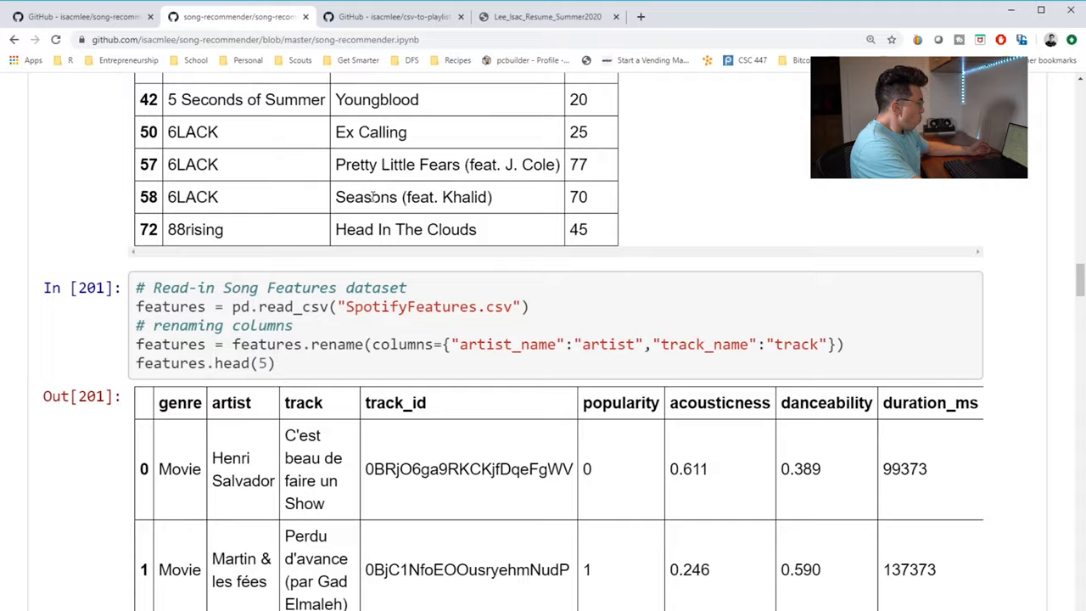
{"action": "scroll", "scroll_direction": "down", "scroll_amount": 3}
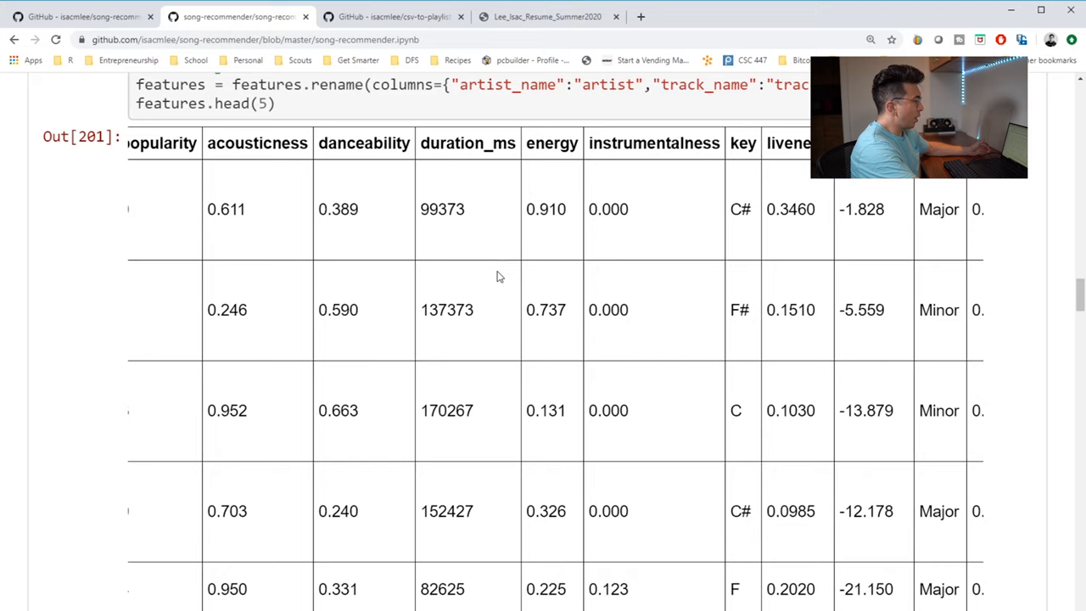
{"action": "scroll", "scroll_direction": "right", "scroll_amount": 3}
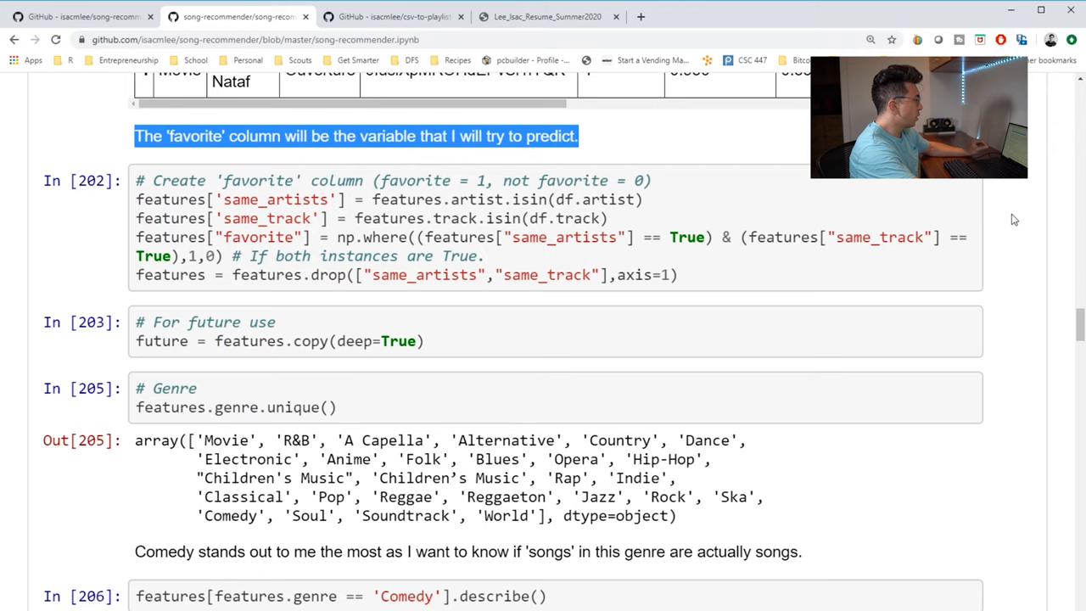
{"action": "scroll", "scroll_direction": "down", "scroll_amount": 3}
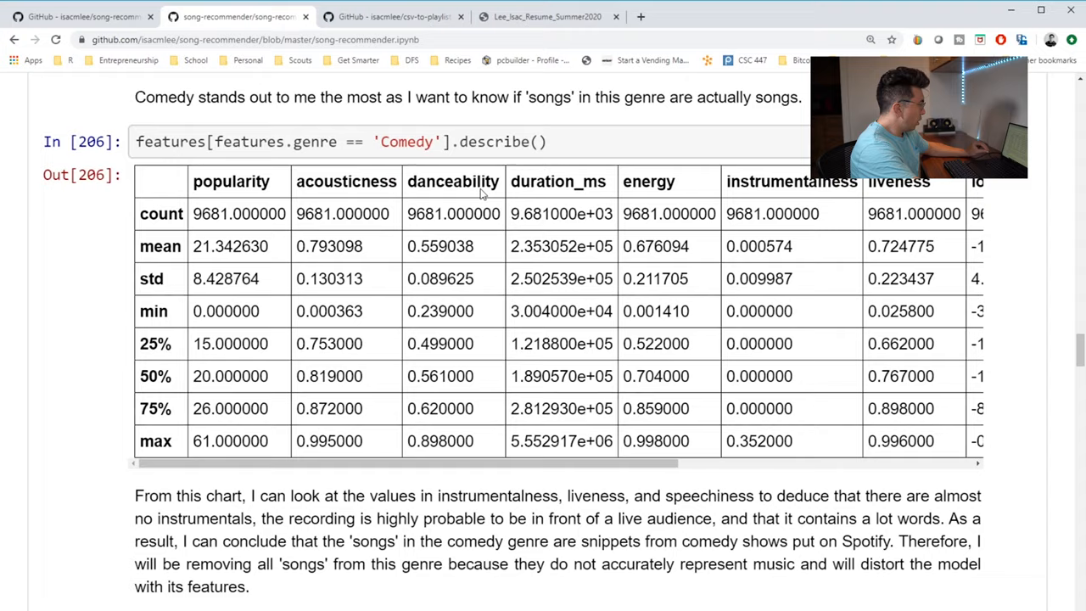
{"action": "scroll", "scroll_direction": "down", "scroll_amount": 3}
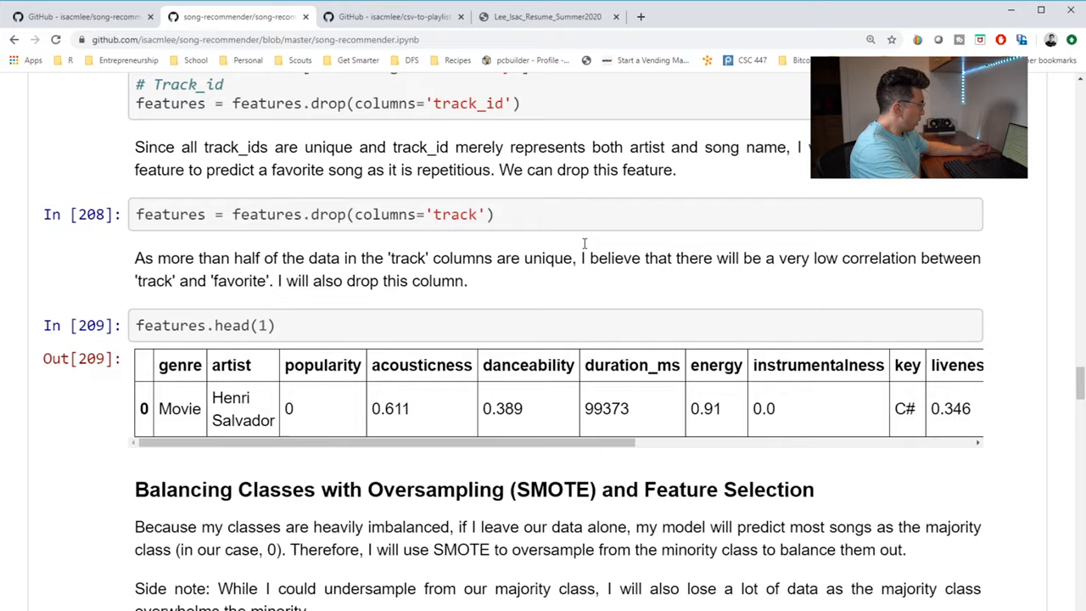
Step: Read the correlation heatmap picking popularity, danceability, instrumentalness, then the model selection imports
{"action": "scroll", "scroll_direction": "down", "scroll_amount": 3}
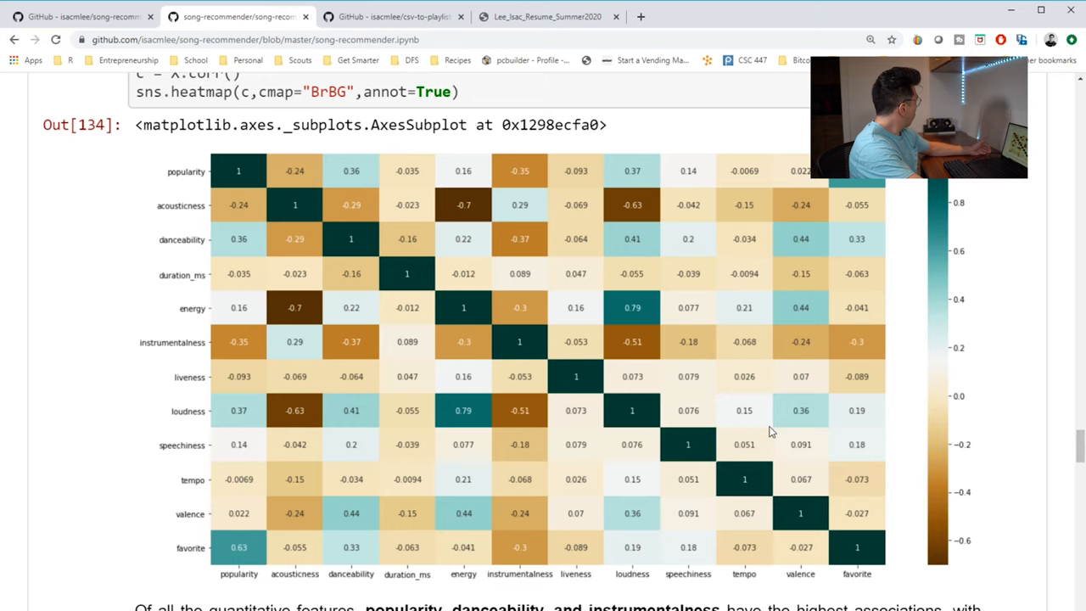
{"action": "scroll", "scroll_direction": "down", "scroll_amount": 3}
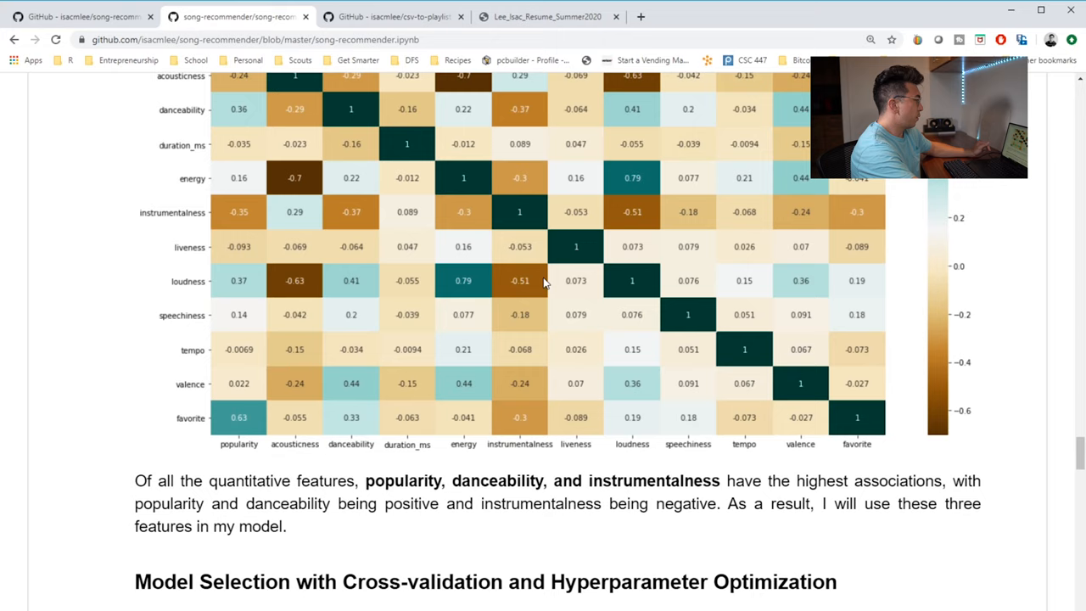
{"action": "scroll", "scroll_direction": "up", "scroll_amount": 3}
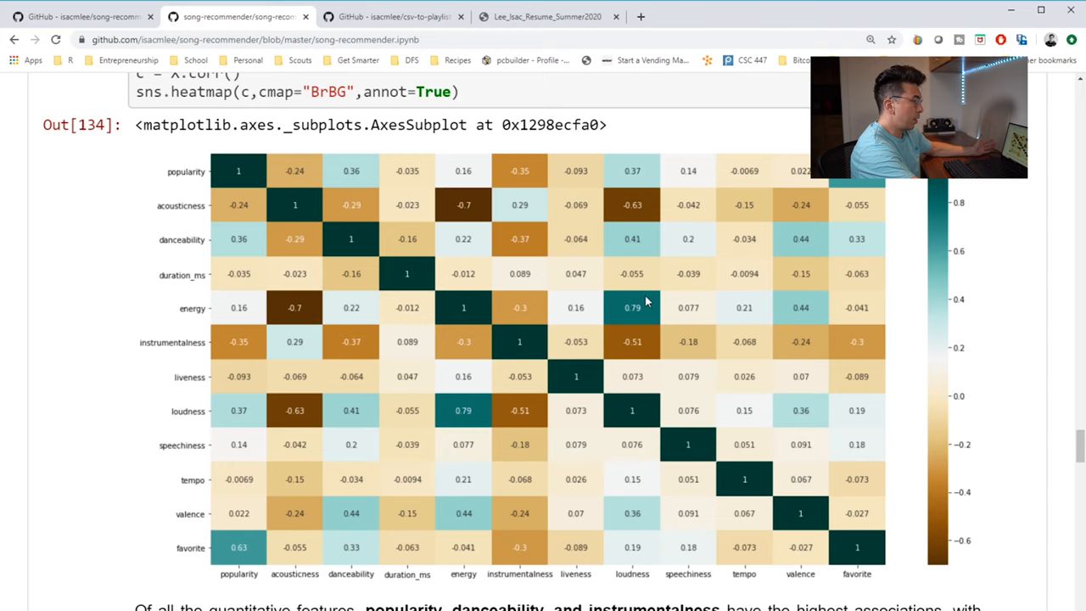
{"action": "scroll", "scroll_direction": "down", "scroll_amount": 3}
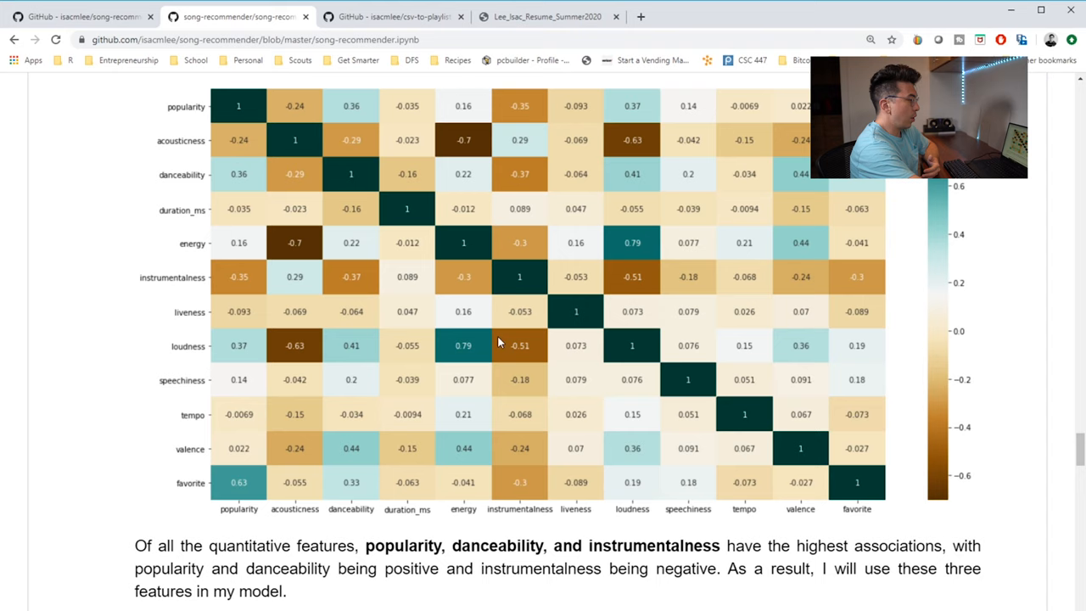
{"action": "scroll", "scroll_direction": "down", "scroll_amount": 3}
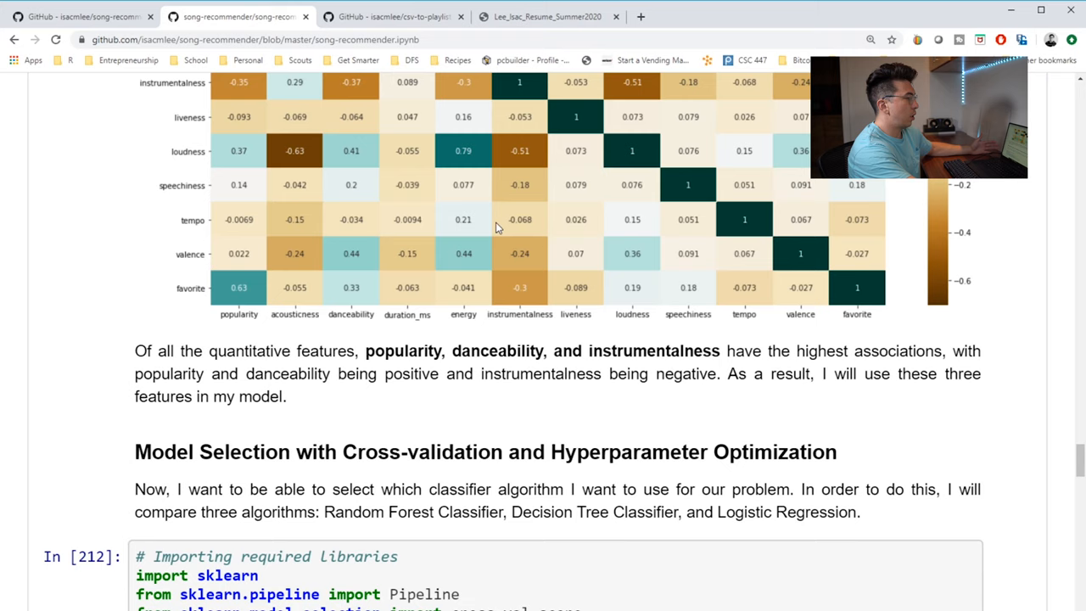
{"action": "scroll", "scroll_direction": "down", "scroll_amount": 3}
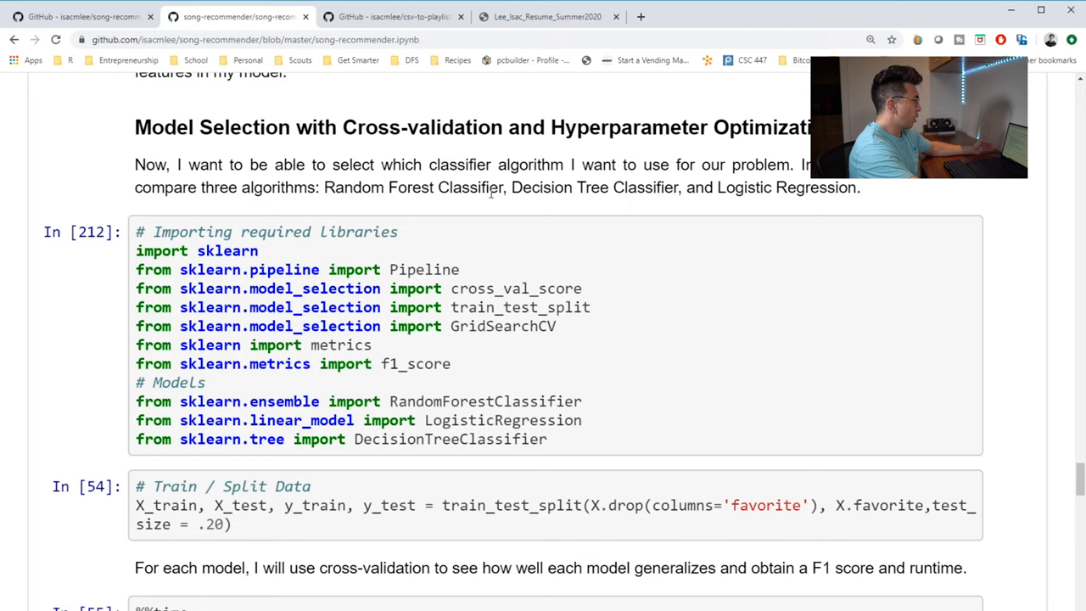
Step: Read the Decision Tree model comparison, the 4589 × 8 predictions table and the saving-csv cell
{"action": "scroll", "scroll_direction": "down", "scroll_amount": 3}
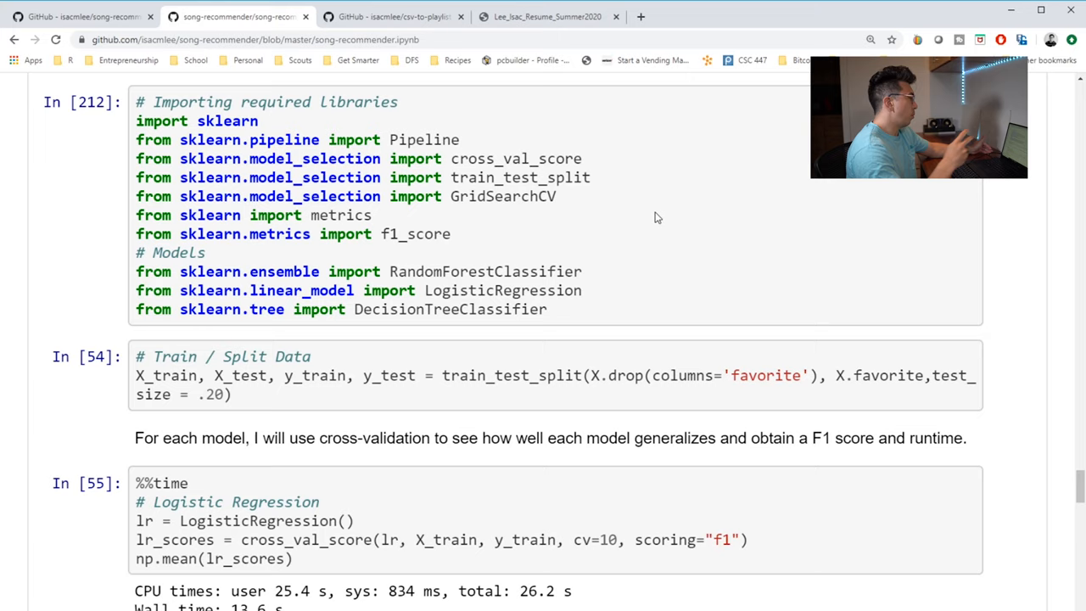
{"action": "scroll", "scroll_direction": "down", "scroll_amount": 3}
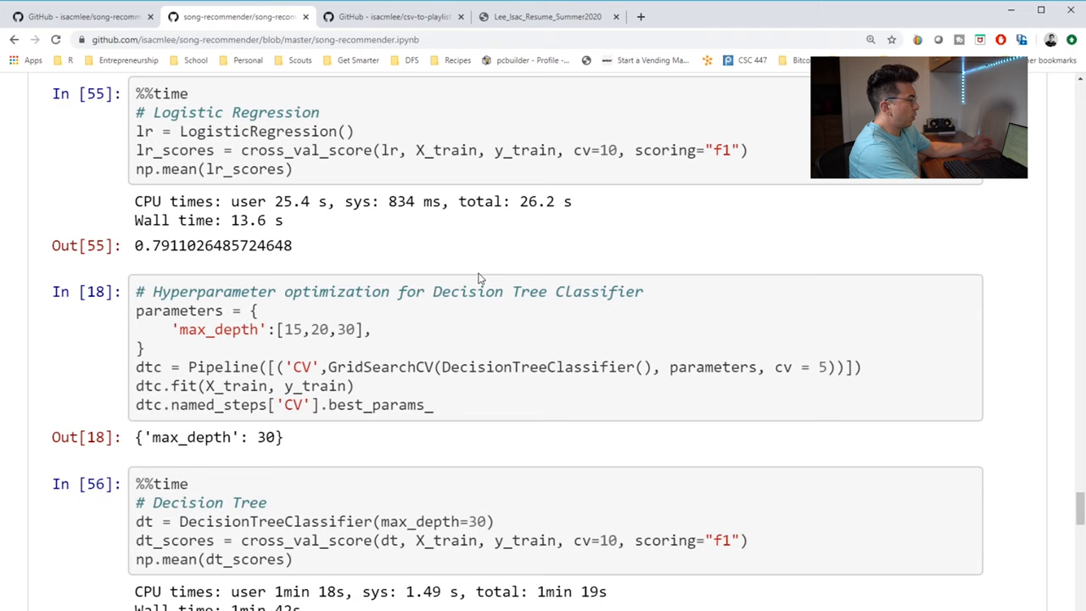
{"action": "scroll", "scroll_direction": "down", "scroll_amount": 3}
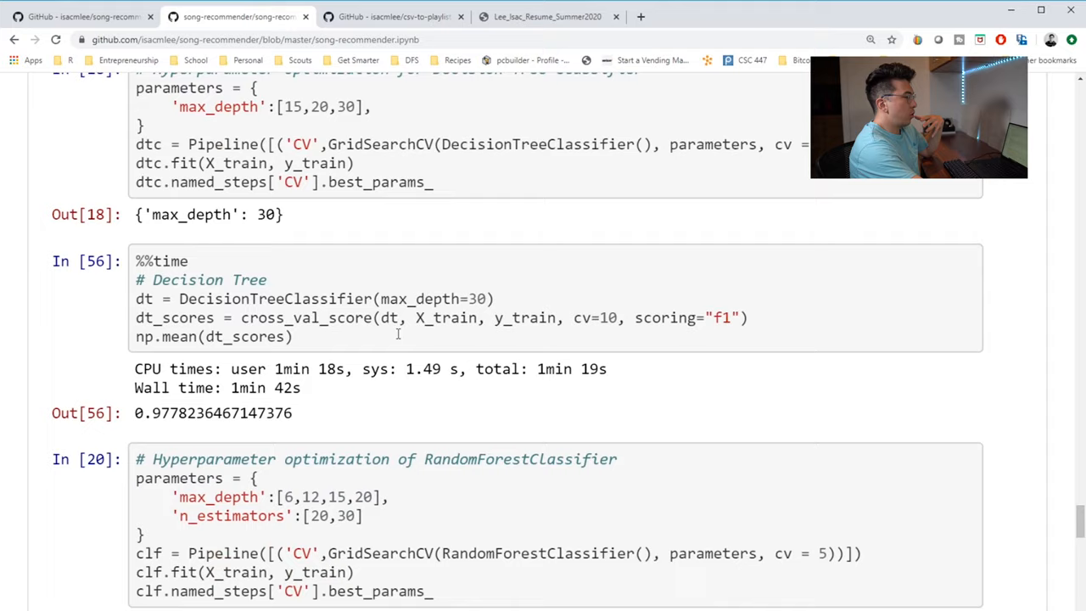
{"action": "scroll", "scroll_direction": "down", "scroll_amount": 3}
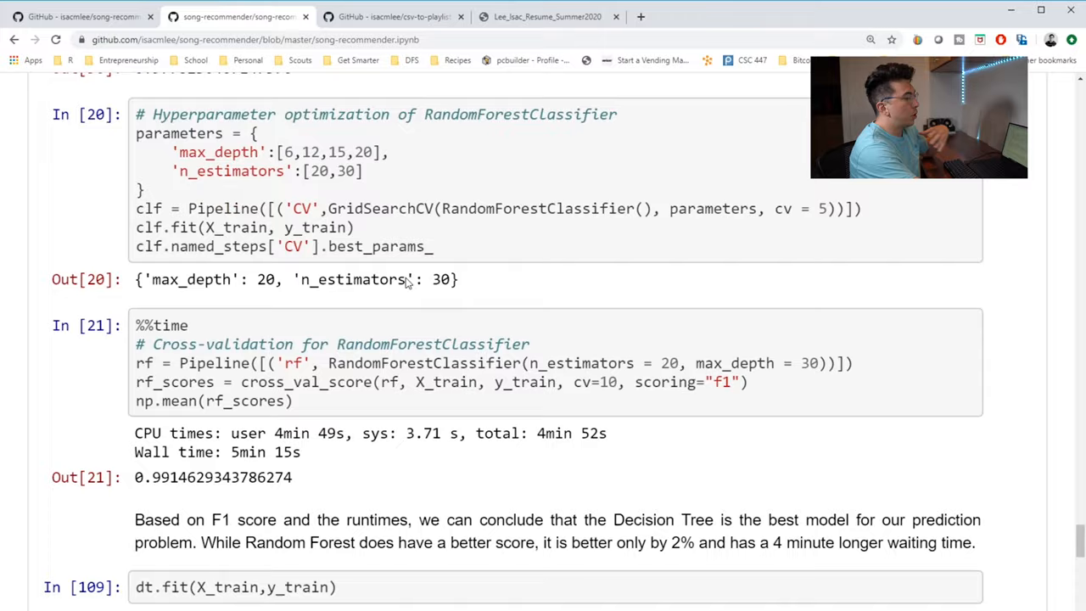
{"action": "scroll", "scroll_direction": "down", "scroll_amount": 3}
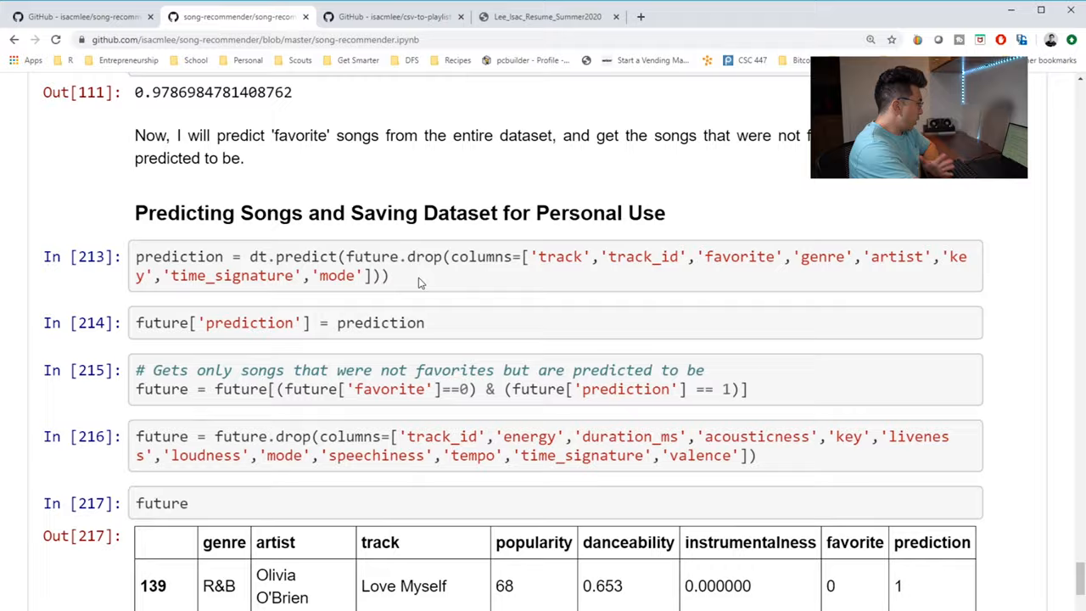
{"action": "scroll", "scroll_direction": "down", "scroll_amount": 3}
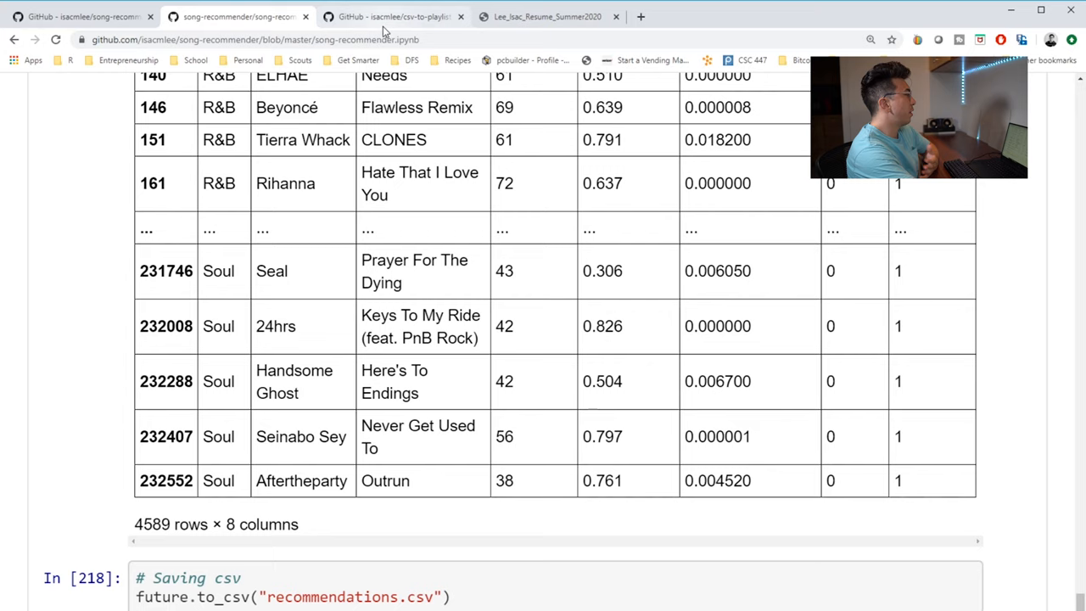
Step: Switch to the csv-to-playlist repo showing its 40-song CSV_to_Spotify playlist image
{"action": "left_click", "coordinate": [394, 17]}
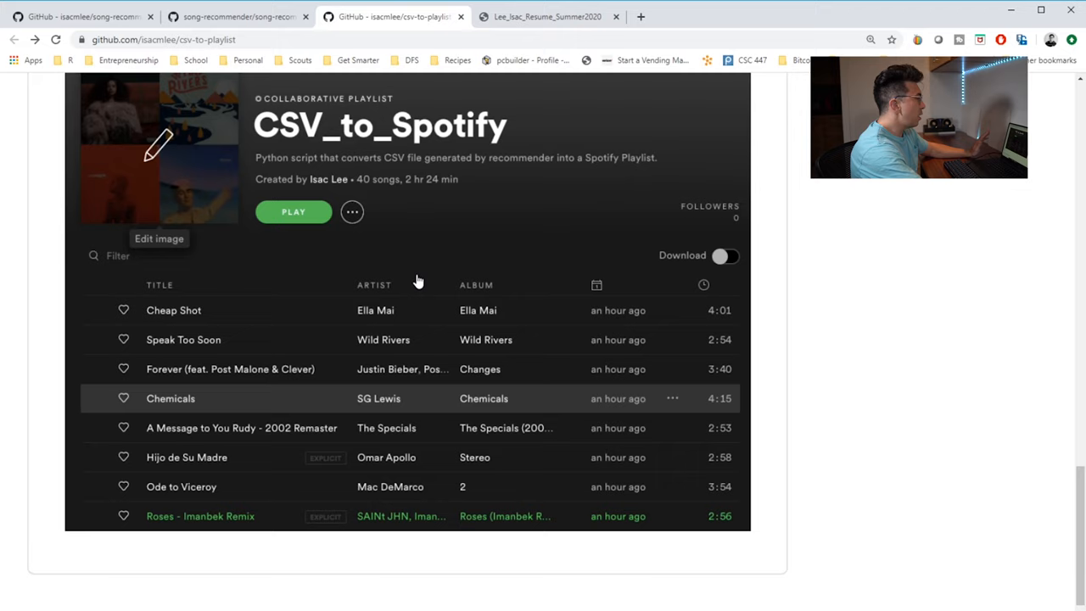
{"action": "mouse_move", "coordinate": [647, 234]}
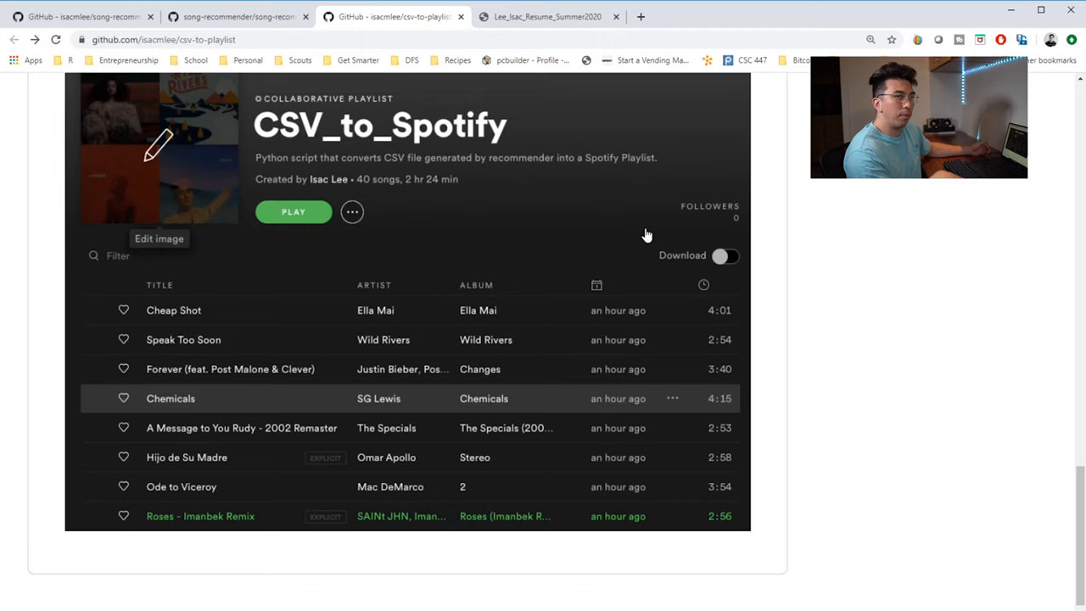
Step: Return to the song-recommender notebook's Random Forest hyperparameter and cross-validation cells
{"action": "left_click", "coordinate": [238, 17]}
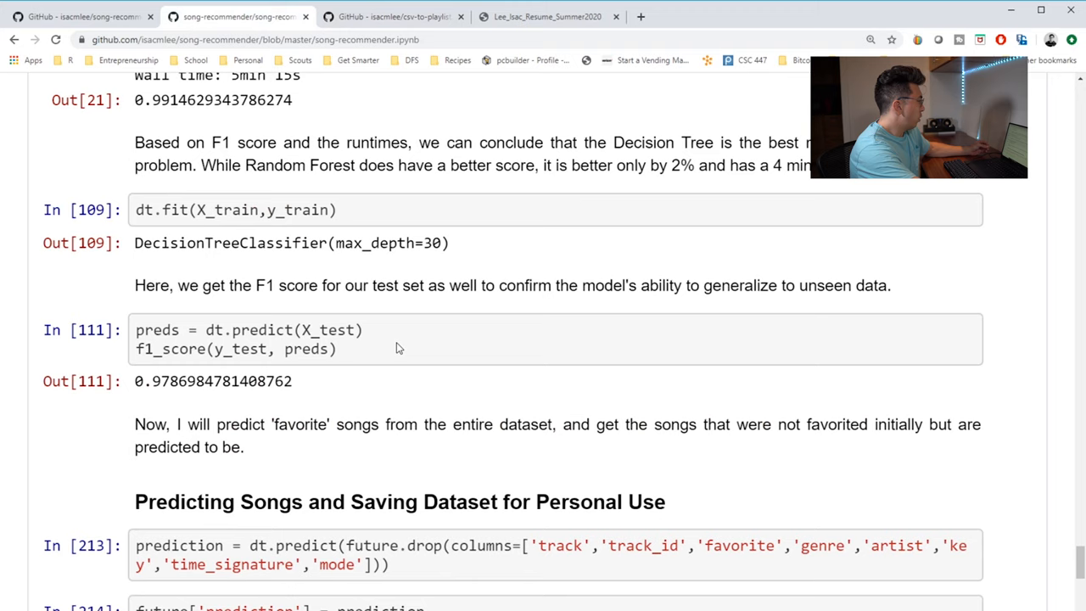
{"action": "scroll", "scroll_direction": "up", "scroll_amount": 3}
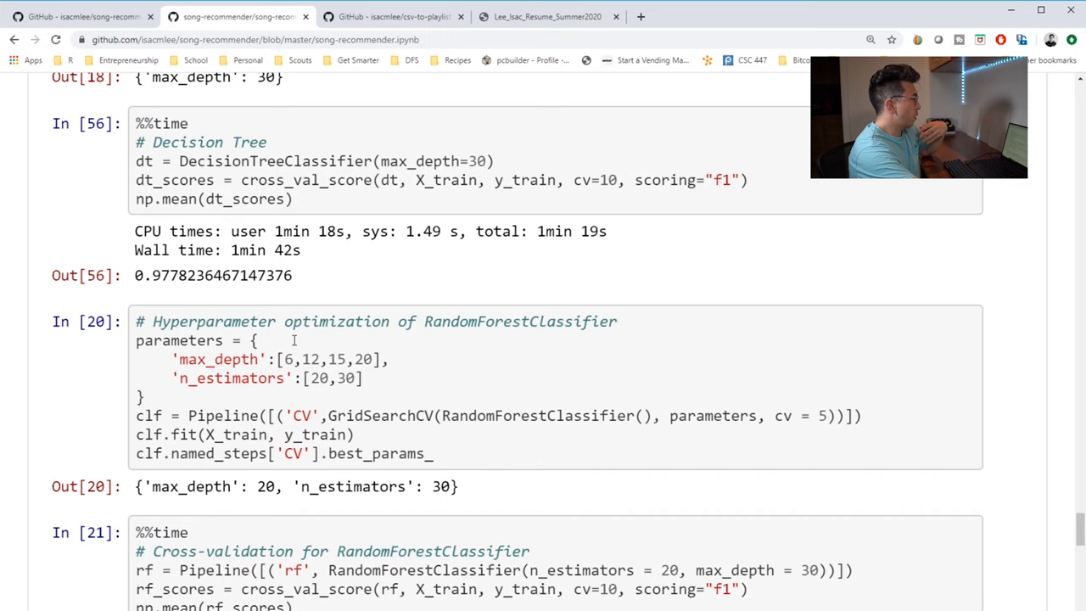
{"action": "scroll", "scroll_direction": "down", "scroll_amount": 3}
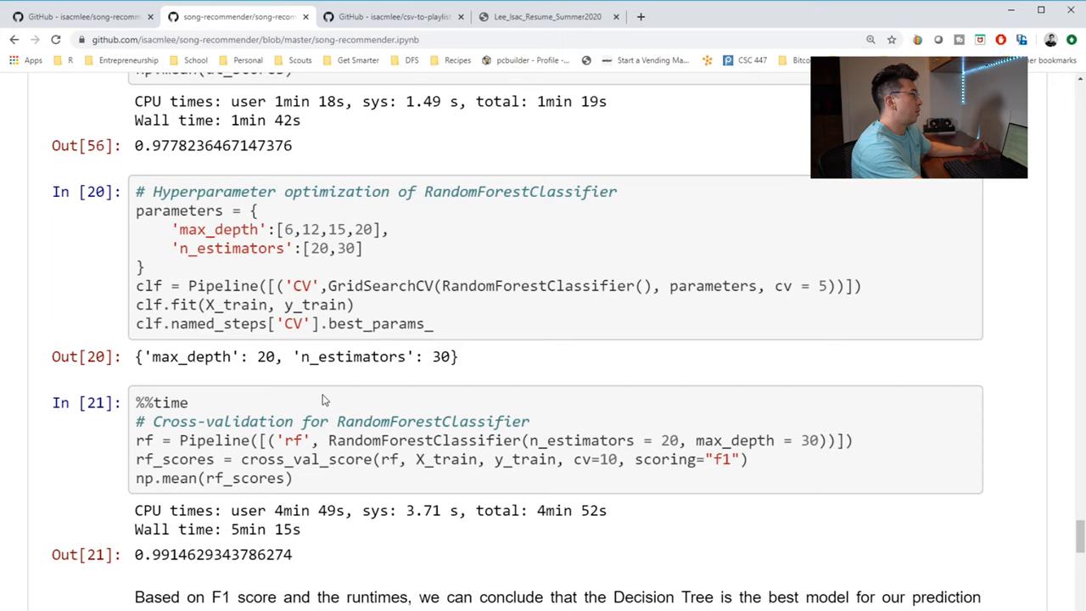
Step: Switch to the resume PDF in Google Drive showing experience, projects and skills
{"action": "left_click", "coordinate": [546, 17]}
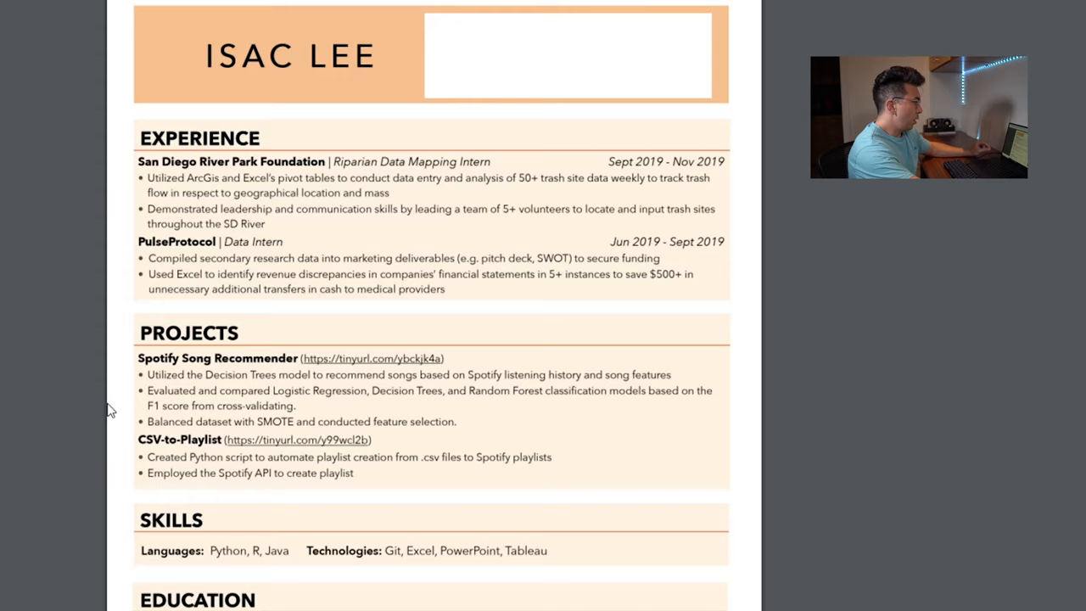
{"action": "mouse_move", "coordinate": [653, 55]}
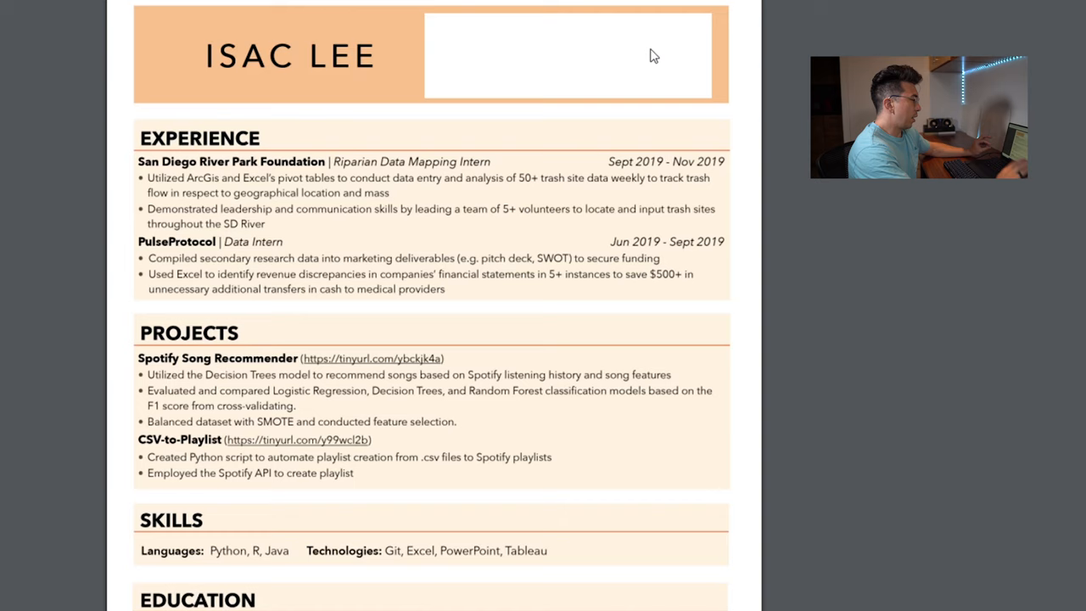
{"action": "scroll", "scroll_direction": "down", "scroll_amount": 3}
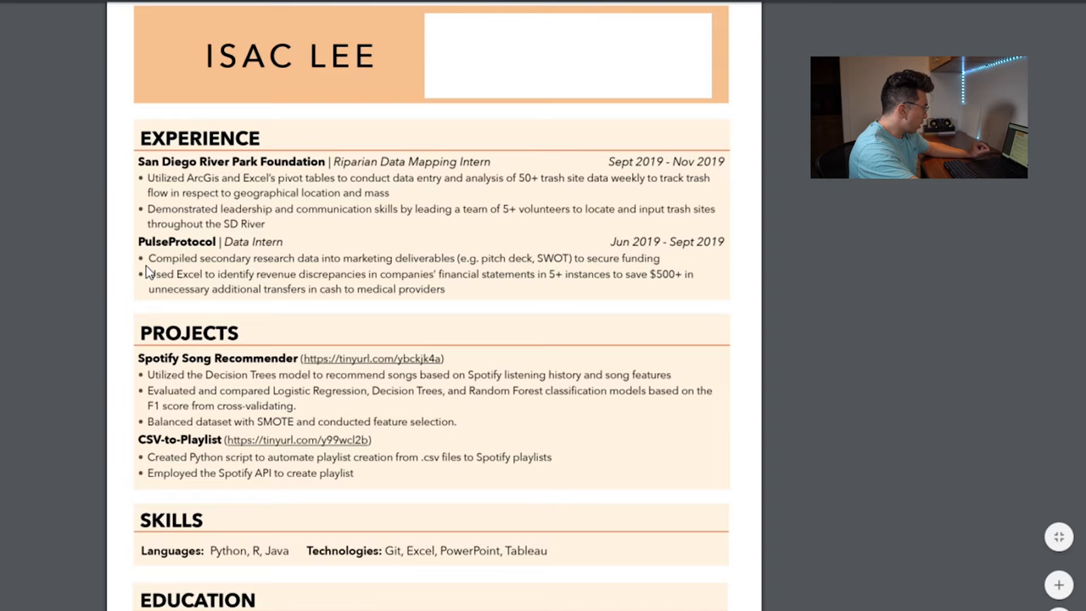
{"action": "mouse_move", "coordinate": [227, 231]}
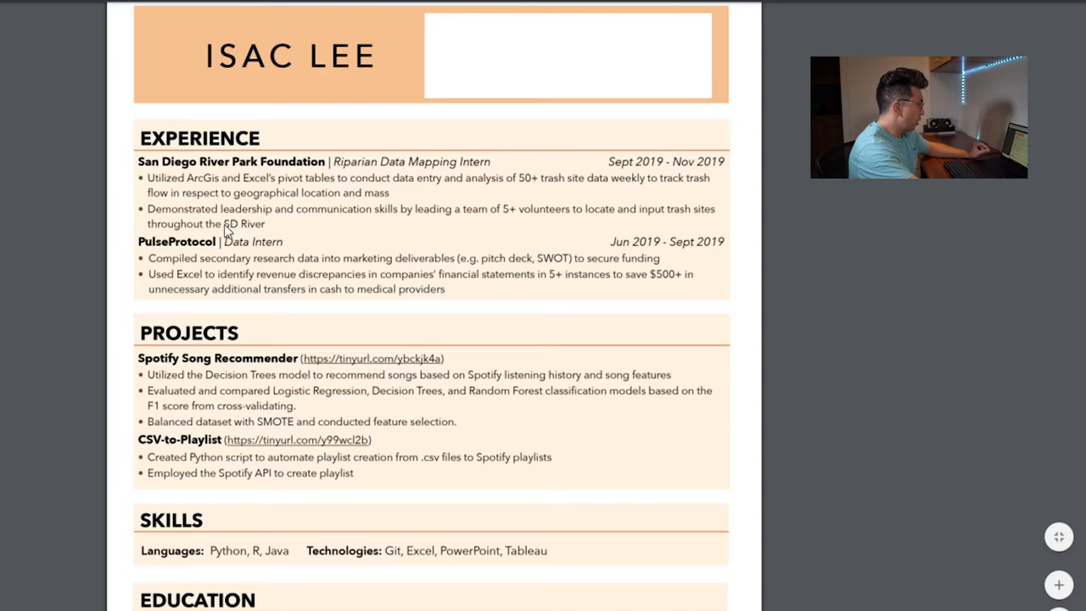
{"action": "mouse_move", "coordinate": [666, 195]}
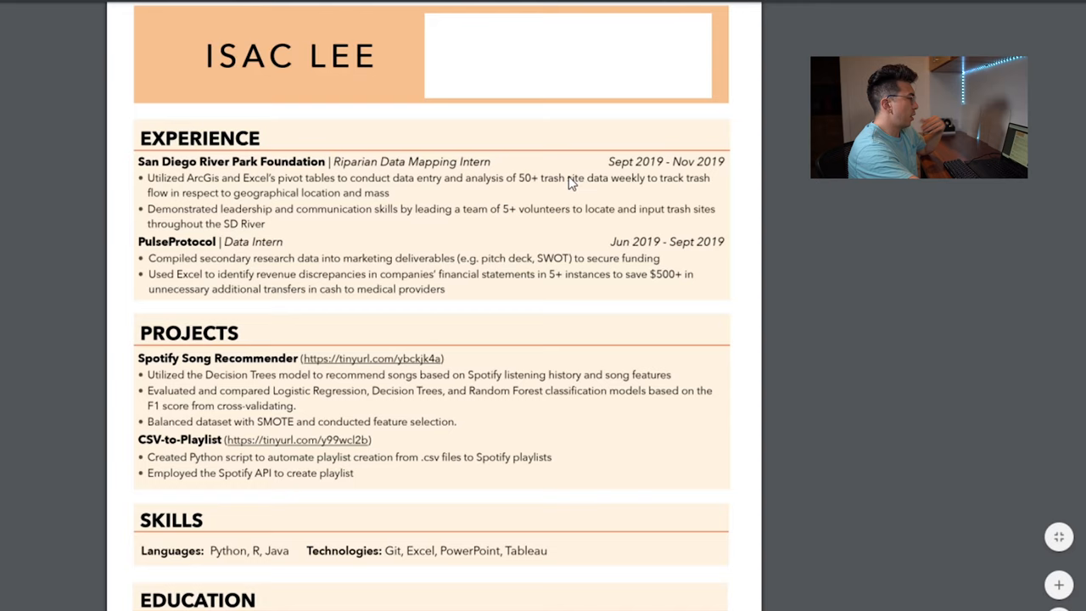
{"action": "mouse_move", "coordinate": [433, 231]}
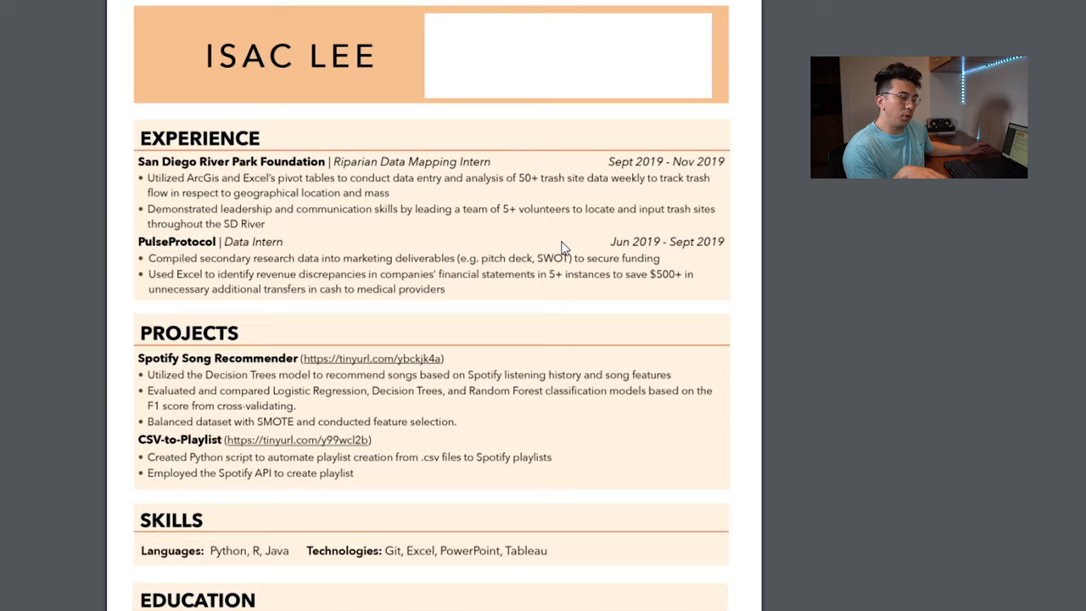
{"action": "scroll", "scroll_direction": "down", "scroll_amount": 3}
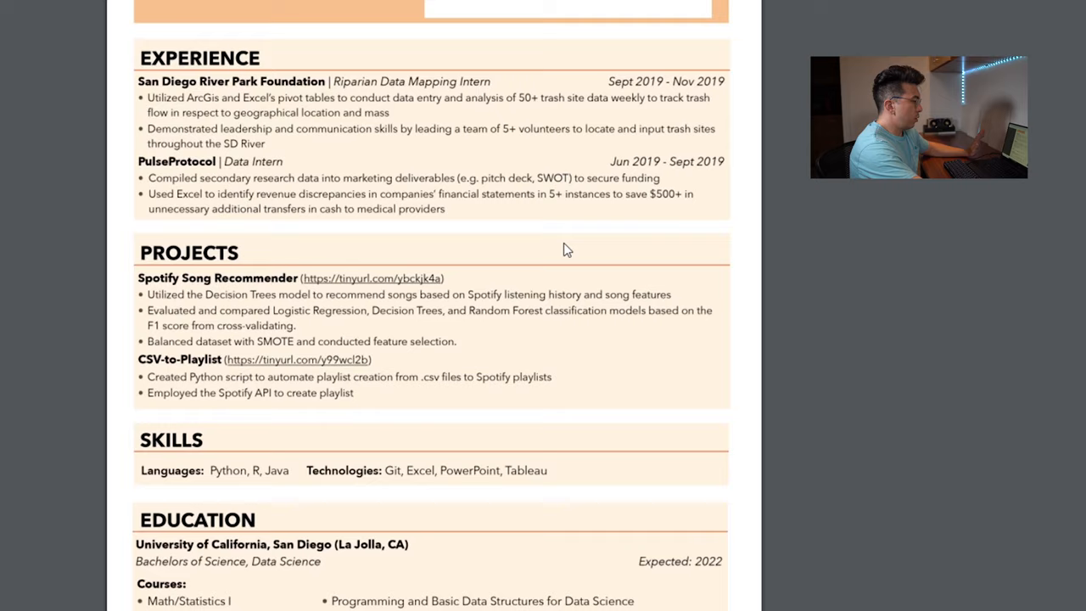
{"action": "mouse_move", "coordinate": [592, 248]}
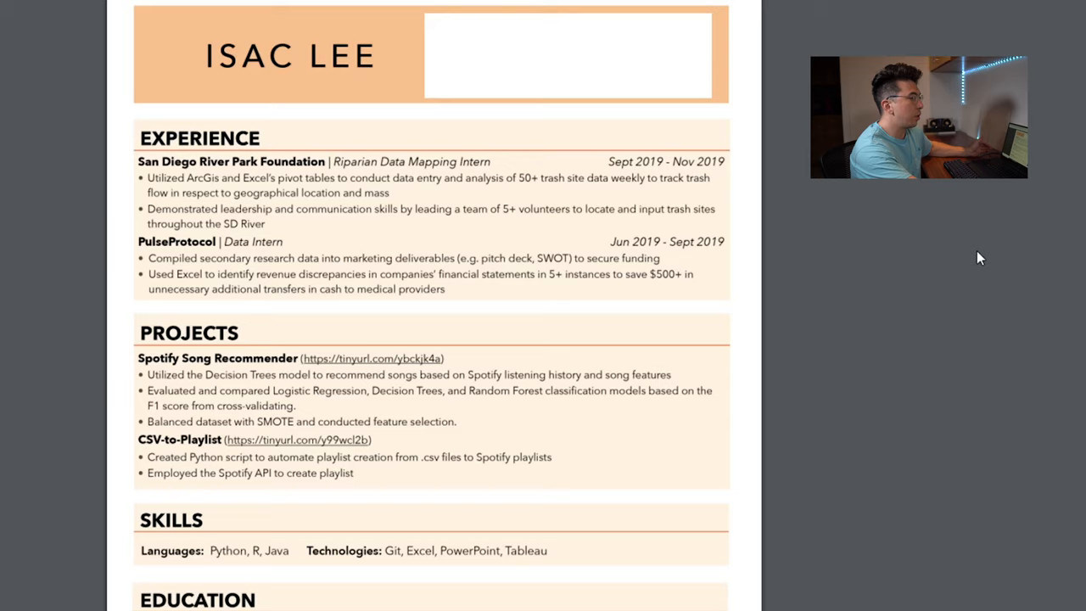
{"action": "mouse_move", "coordinate": [431, 298]}
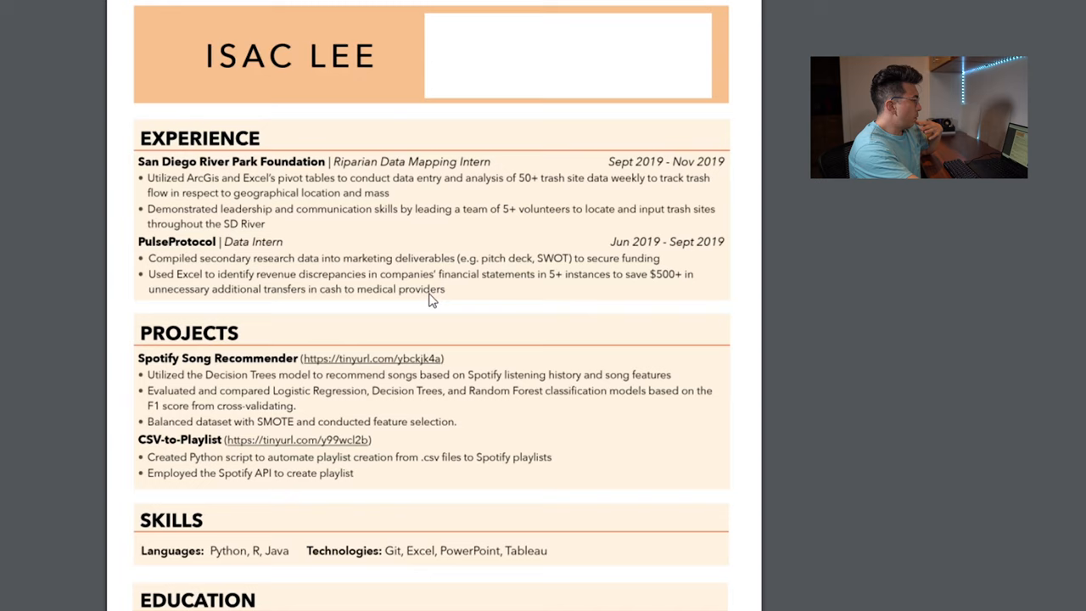